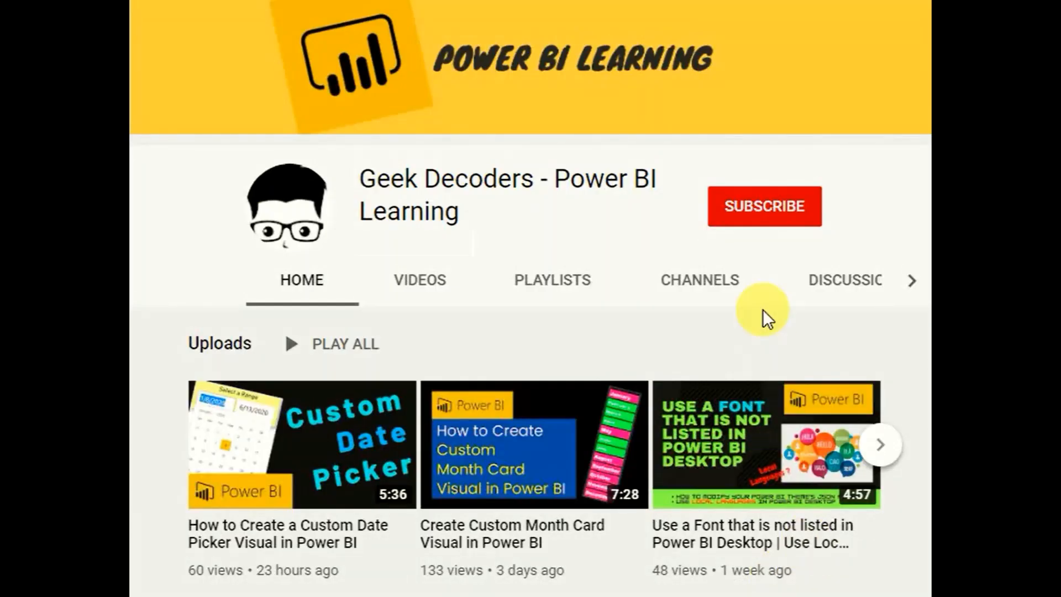
# Subscribe to the Geek Decoders - Power BI Learning channel and choose a notification setting
pyautogui.click(764, 206)
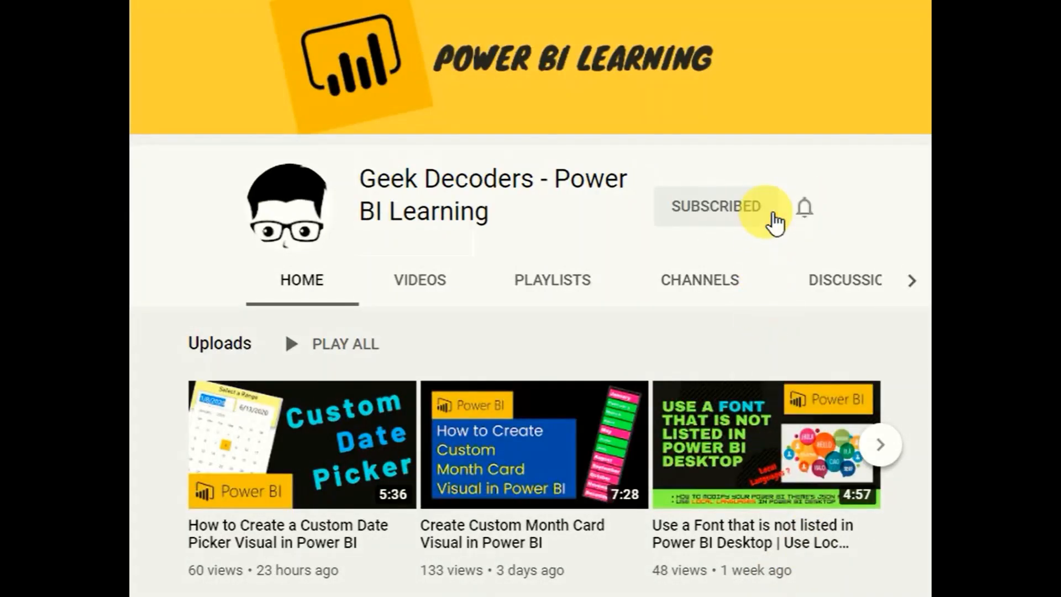
pyautogui.click(805, 207)
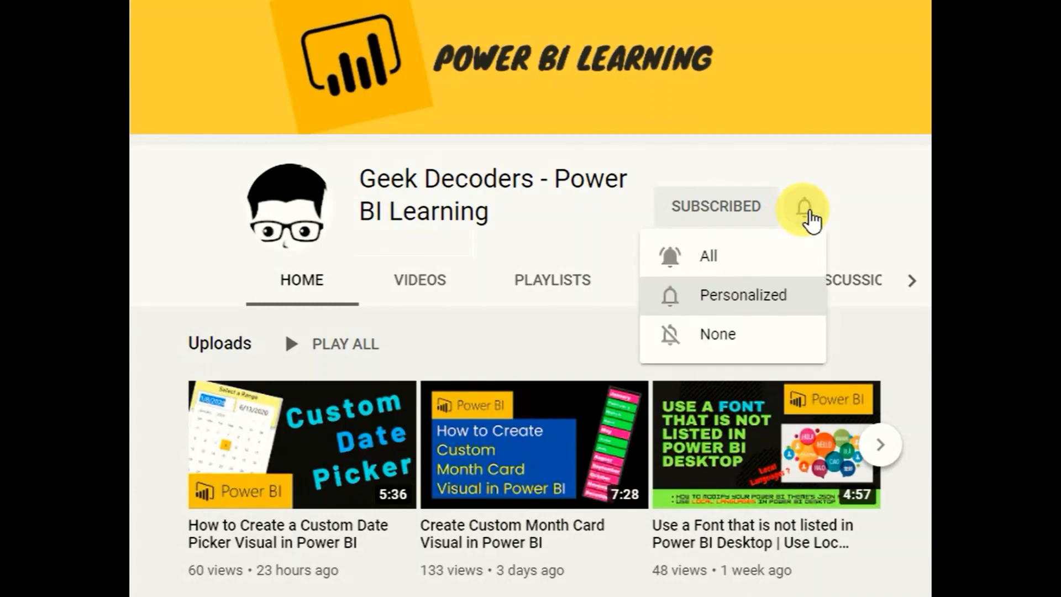
pyautogui.click(707, 255)
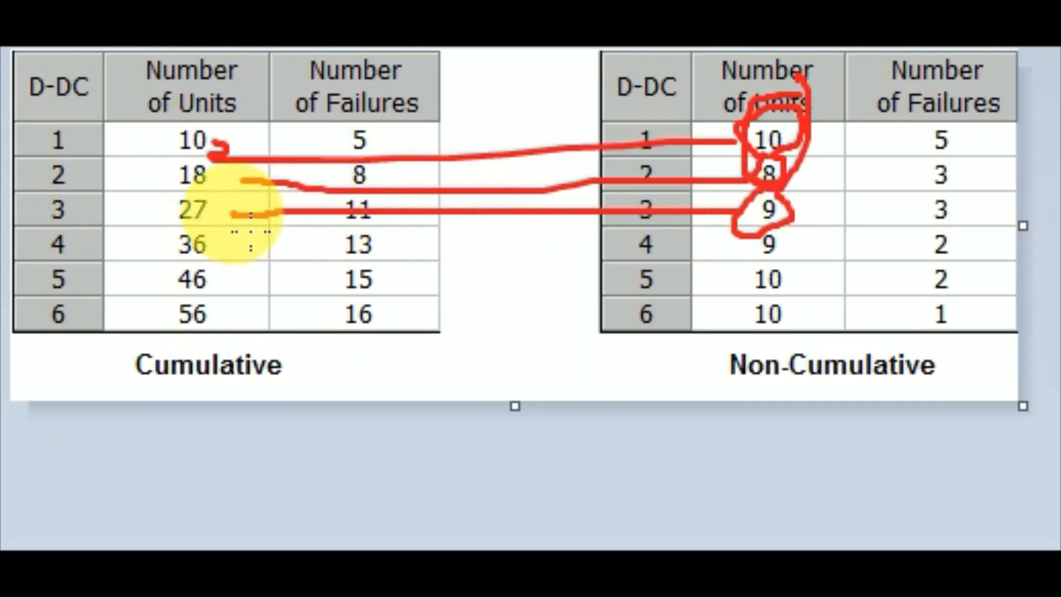
pyautogui.moveTo(197, 264)
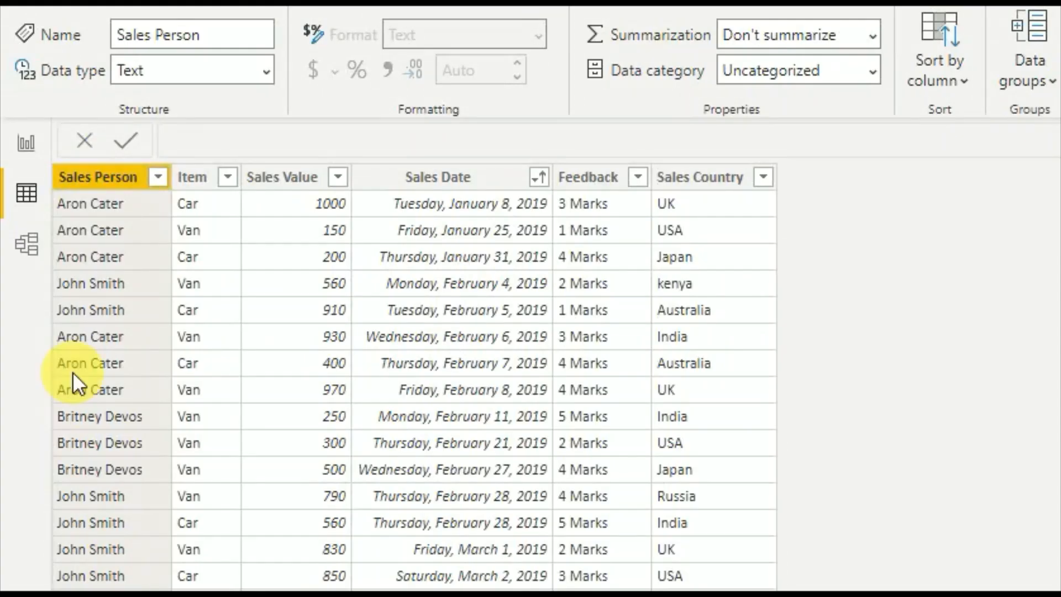
pyautogui.moveTo(105, 216)
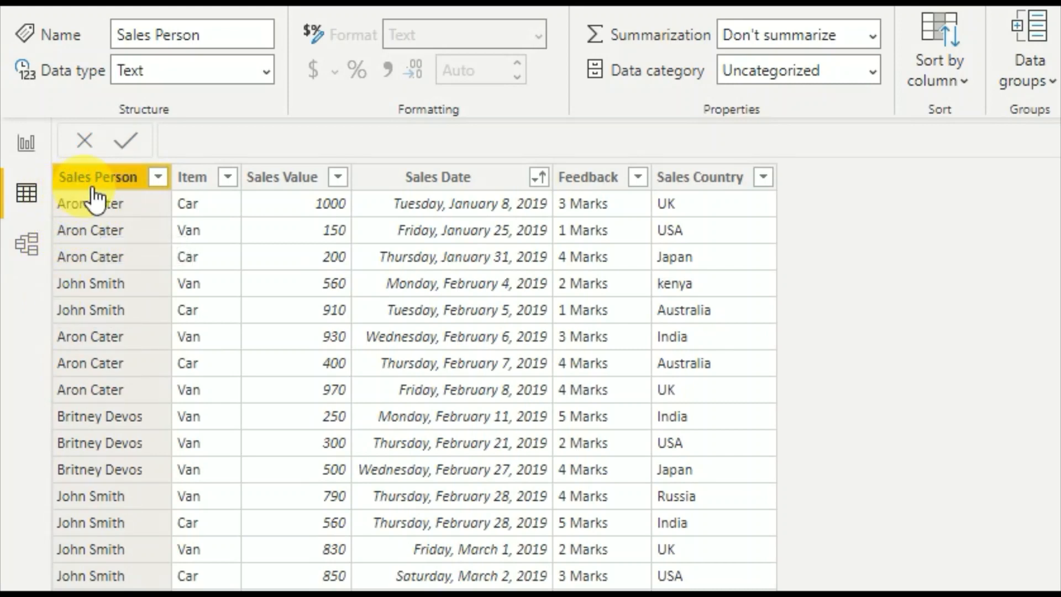
pyautogui.moveTo(282, 186)
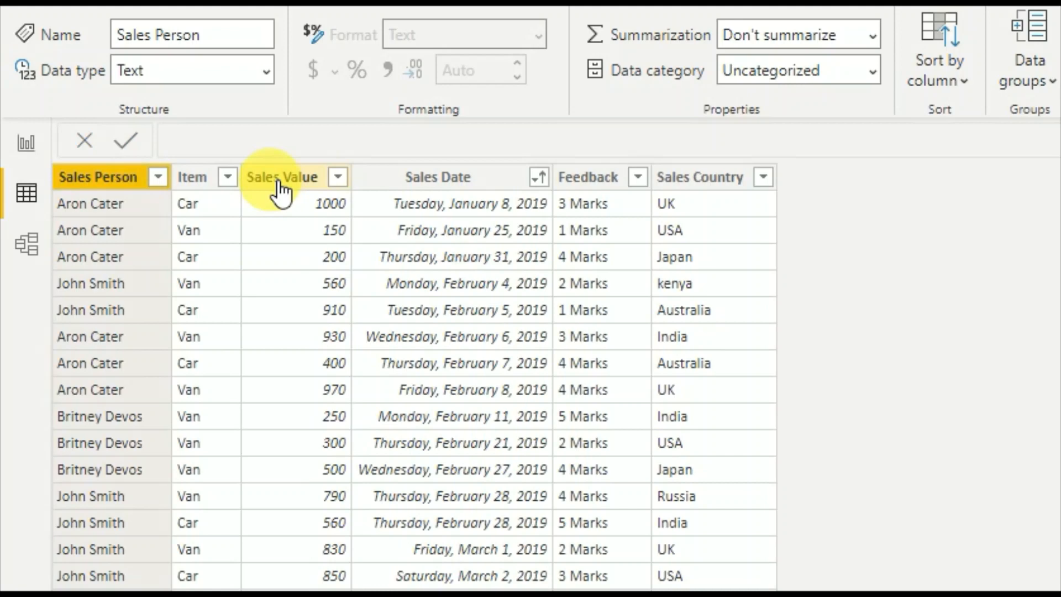
pyautogui.moveTo(629, 192)
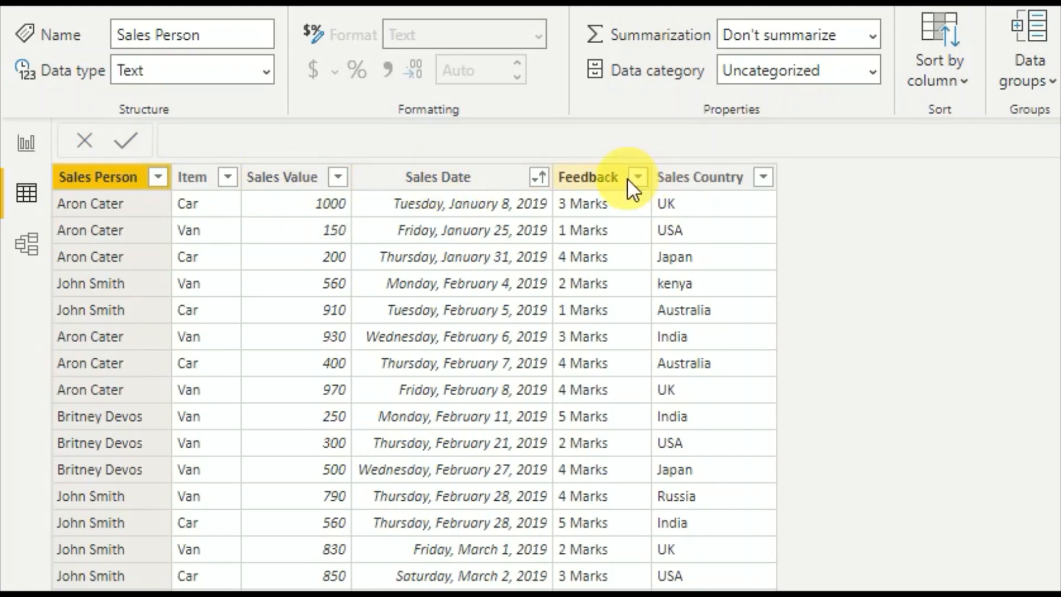
pyautogui.moveTo(707, 189)
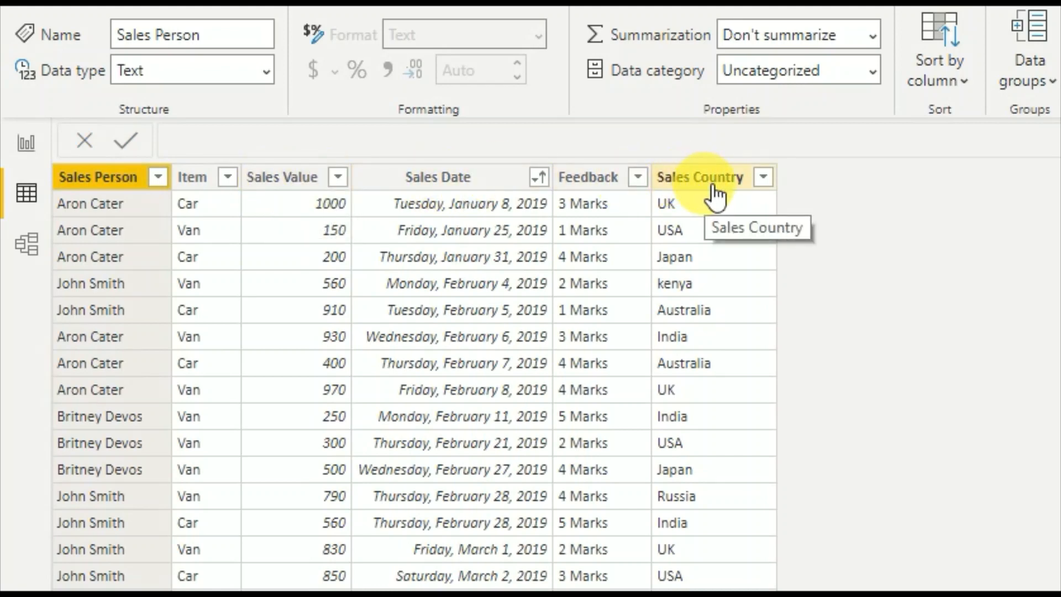
pyautogui.moveTo(321, 257)
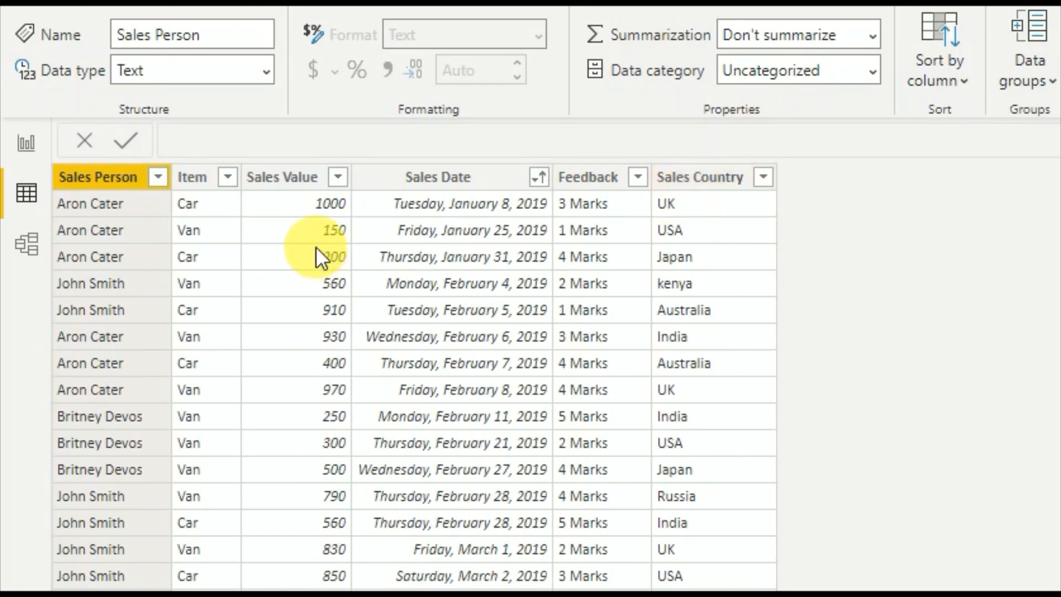
pyautogui.moveTo(327, 261)
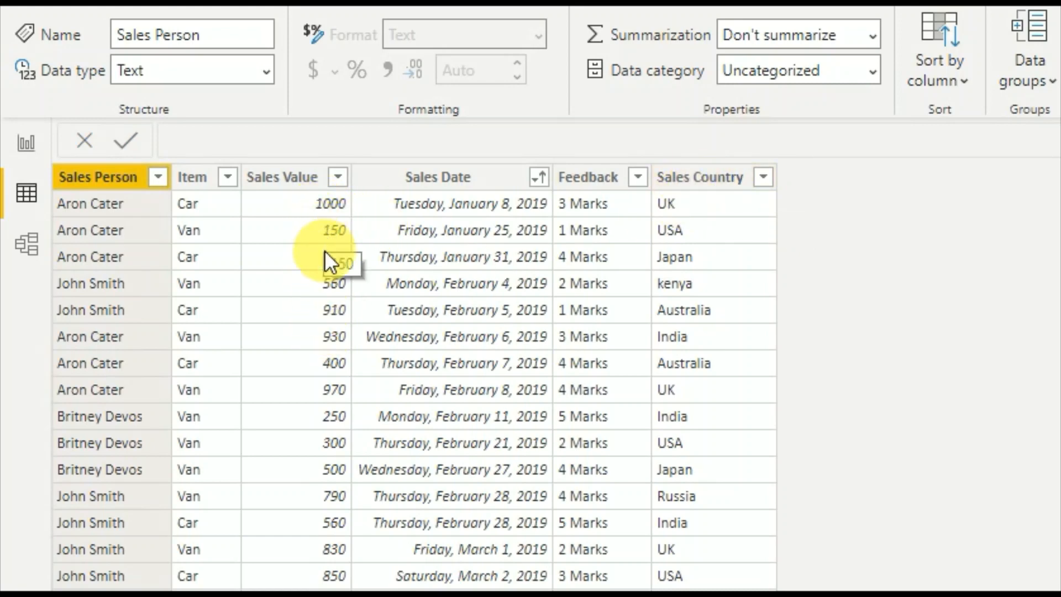
pyautogui.moveTo(454, 327)
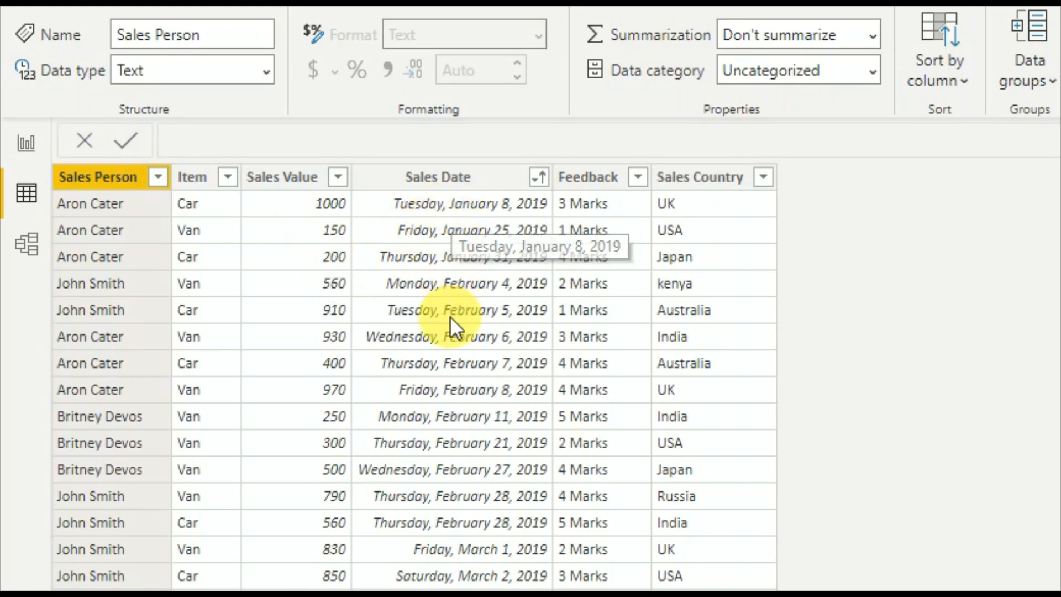
pyautogui.moveTo(456, 213)
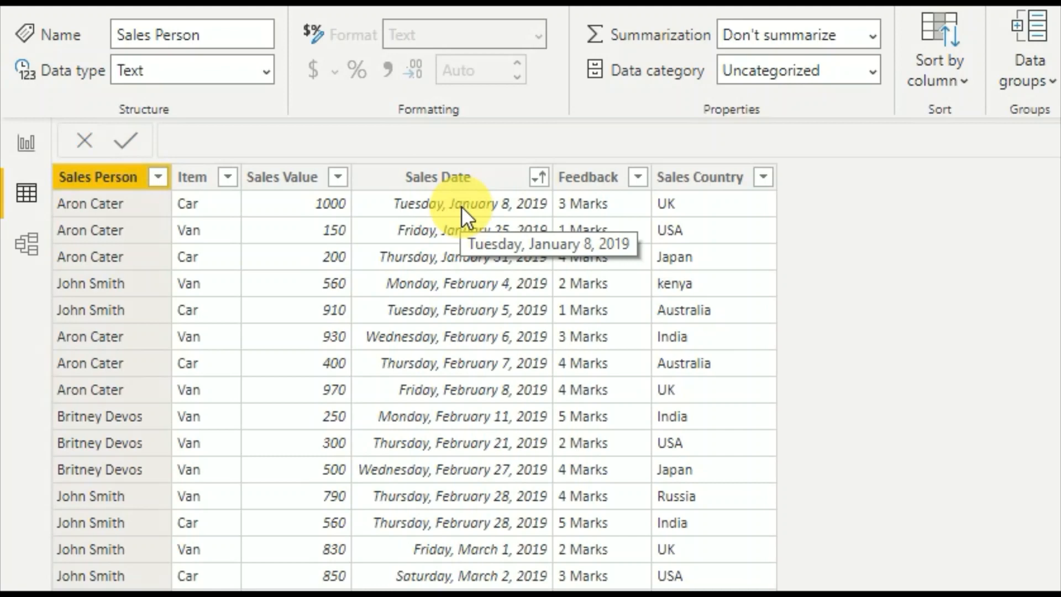
pyautogui.moveTo(453, 524)
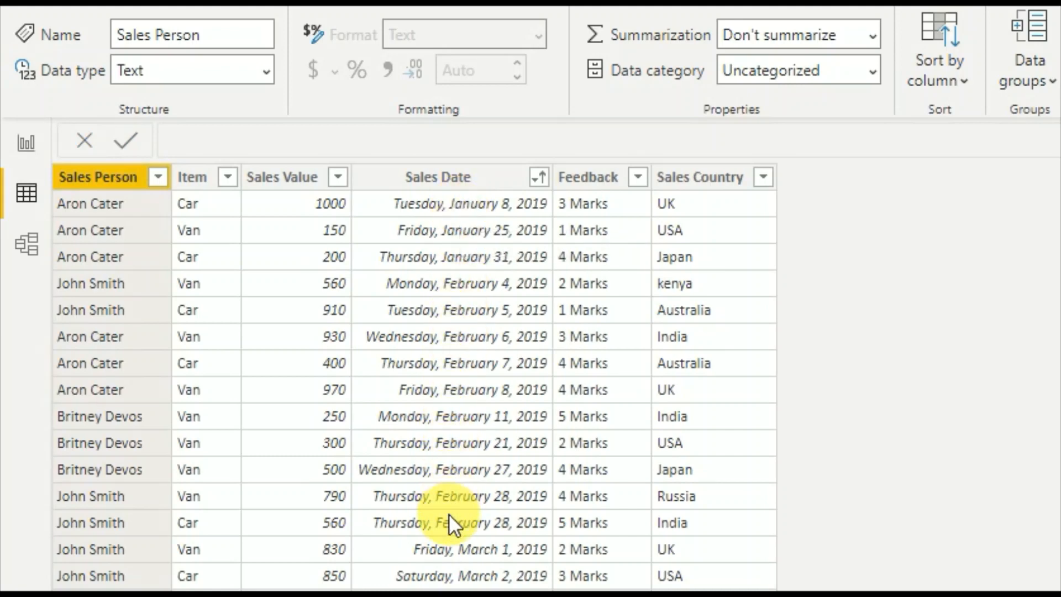
pyautogui.moveTo(498, 265)
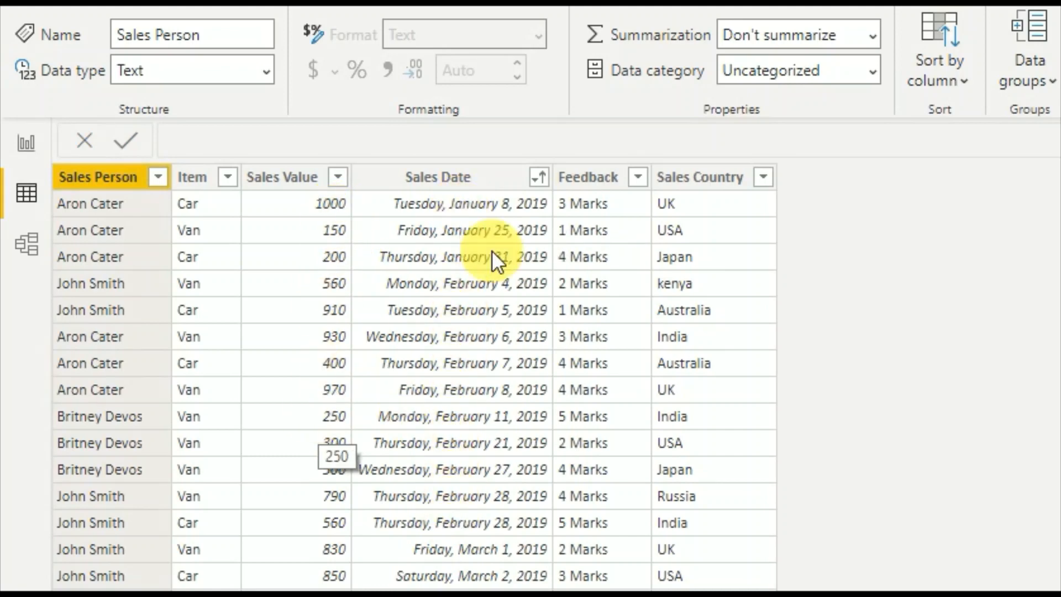
pyautogui.moveTo(928, 389)
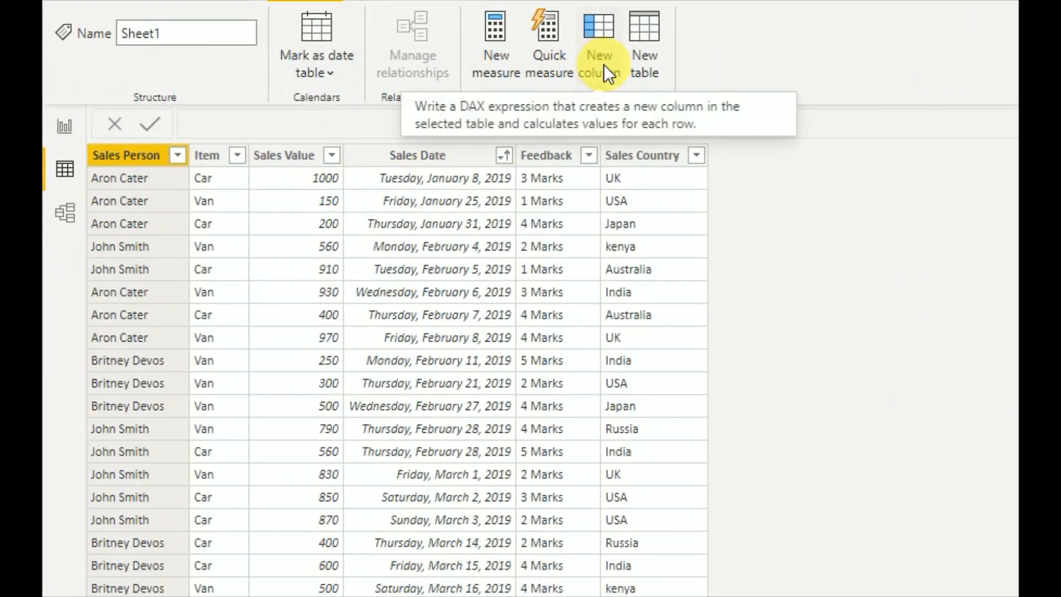
# Start a new column 'Cumilative SUM = CALCULATE(SUM(Sheet1[Sales Value]),' awaiting its filter
pyautogui.click(598, 55)
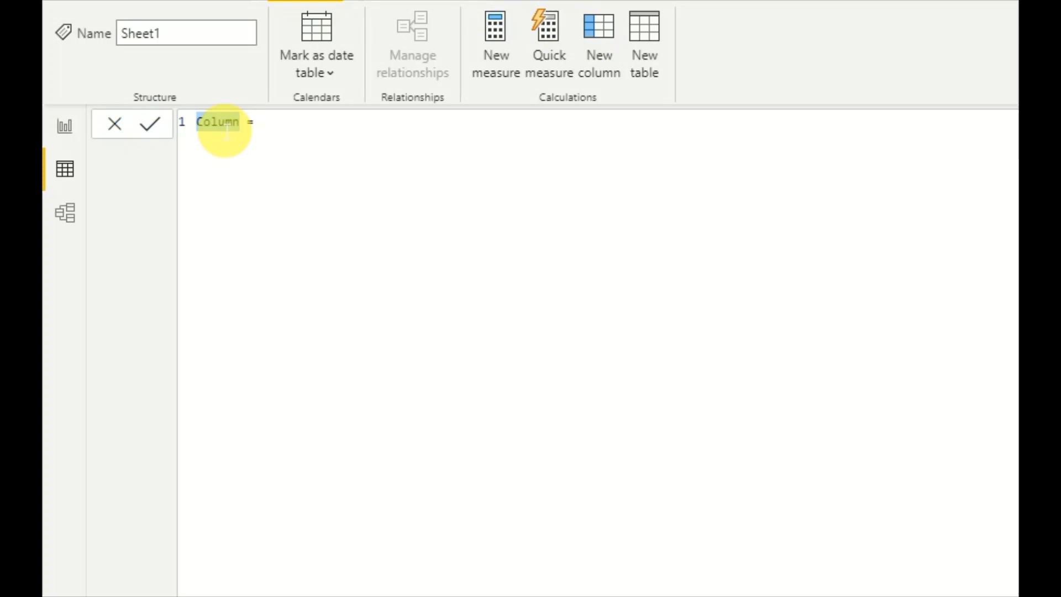
pyautogui.write('Cumilative SUM')
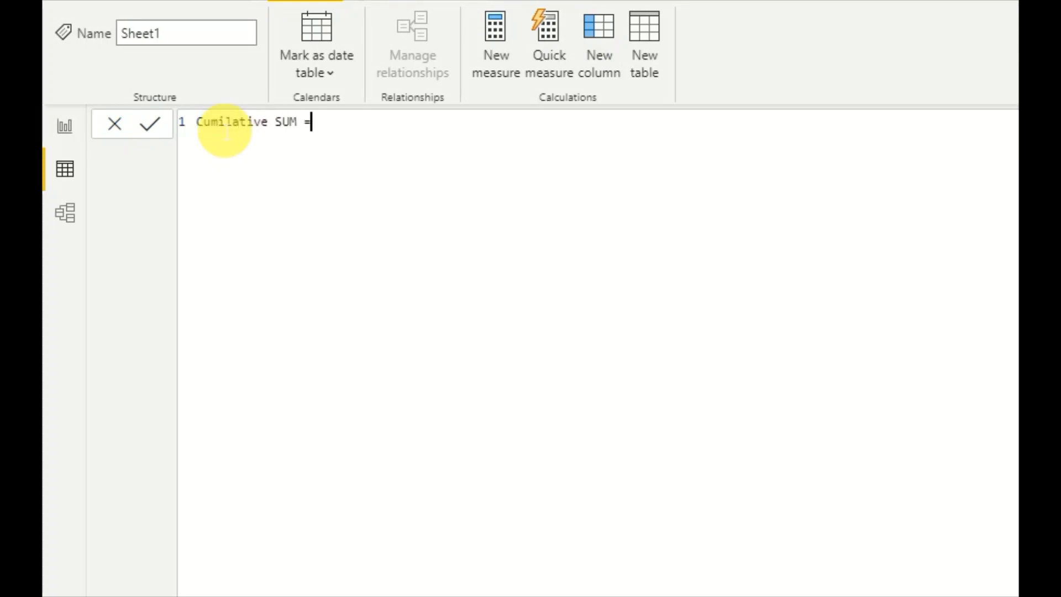
pyautogui.write('CALCULATE(')
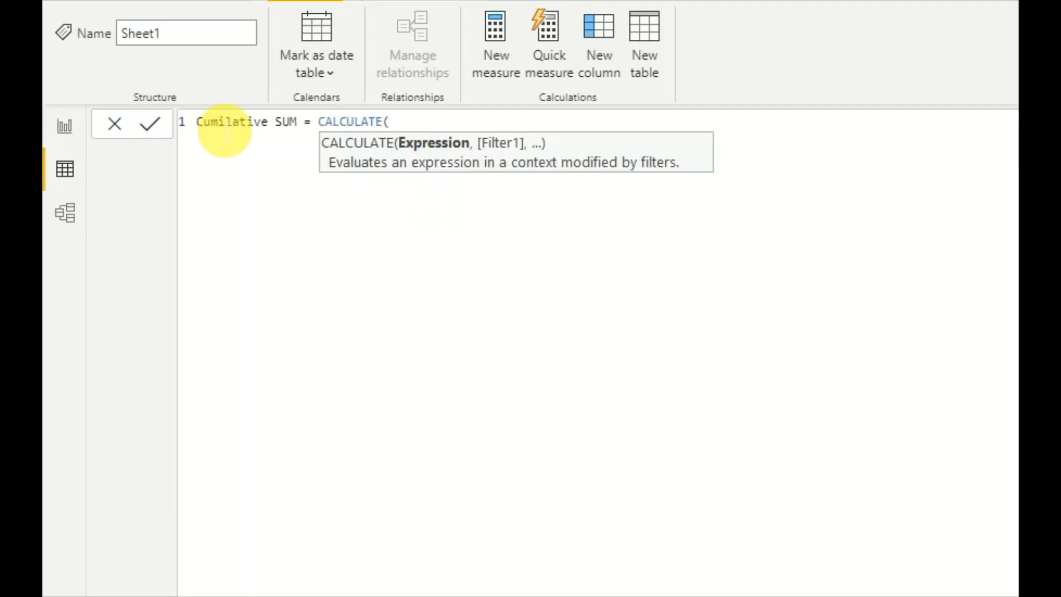
pyautogui.write('SUM(Sheet1[Sales Value')
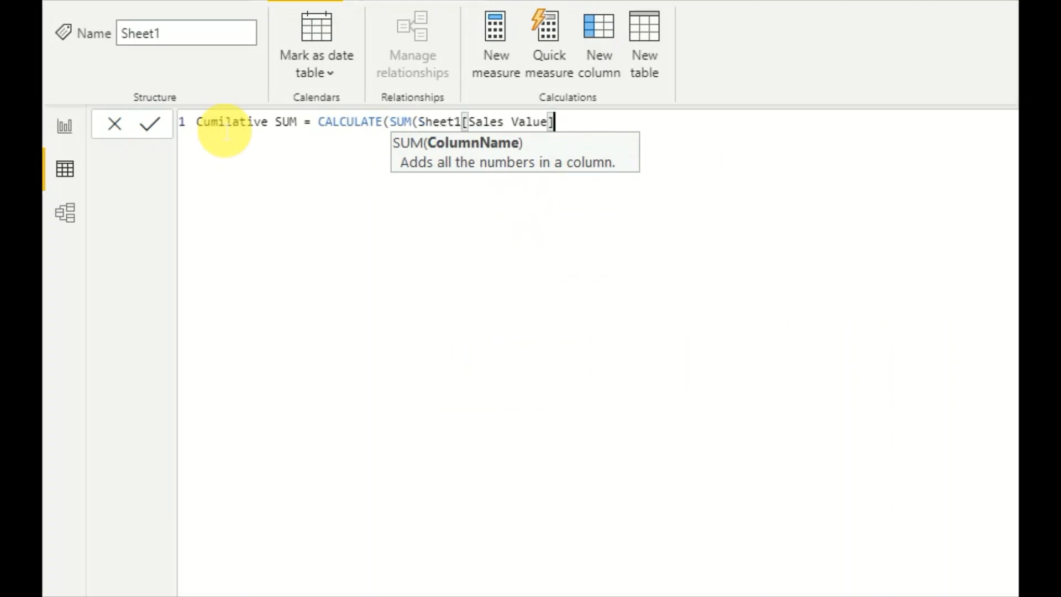
pyautogui.write(')')
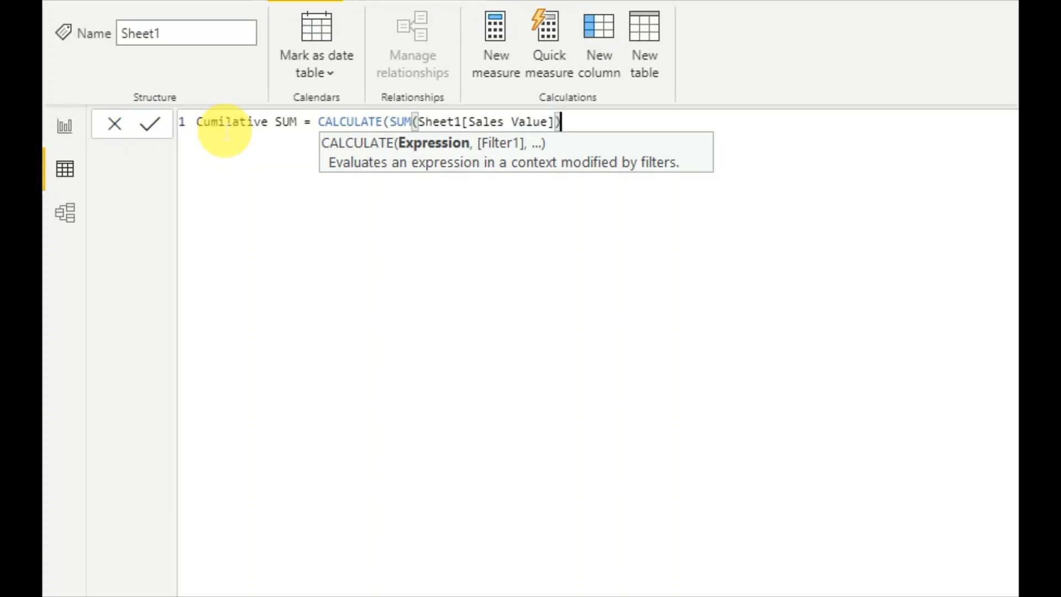
pyautogui.write(',')
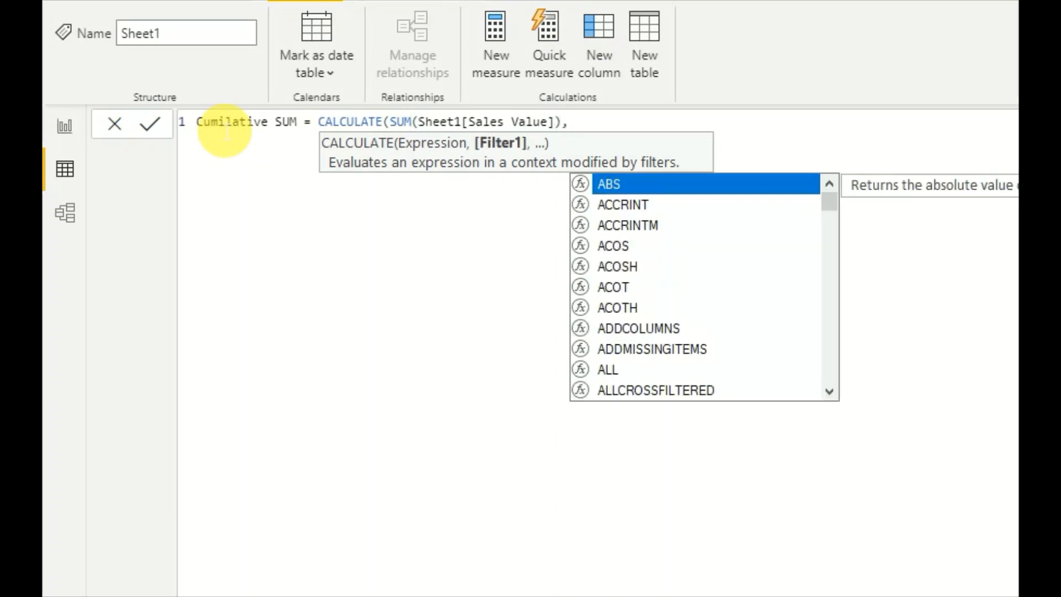
# Add FILTER(Sheet1, Sheet1[Sales Date].[Date] <= EARLIER(Sheet1[Sales Date].[Date])) and commit the running-total column
pyautogui.press('enter')
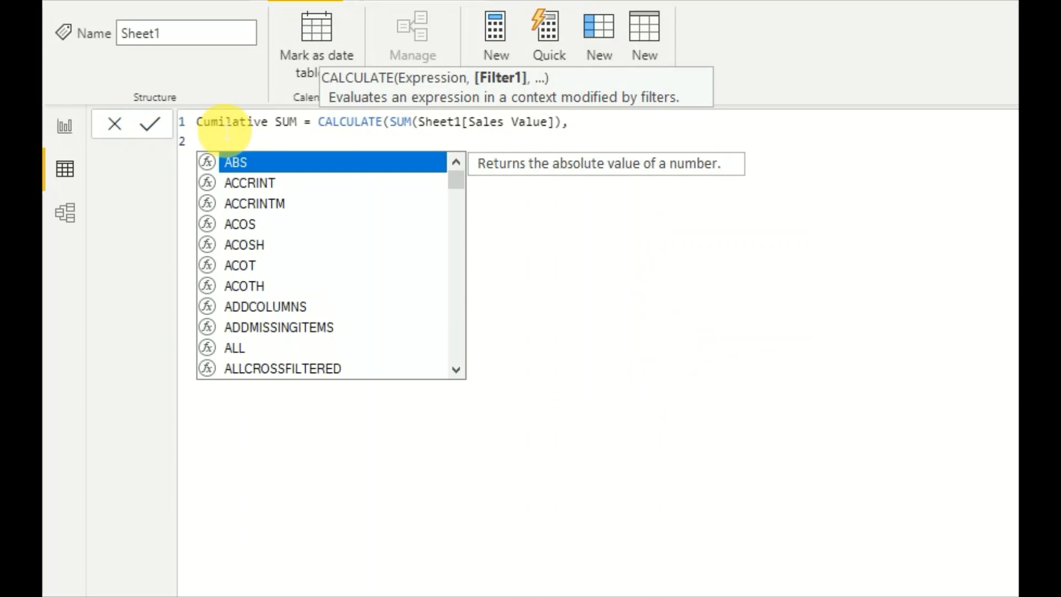
pyautogui.write('FILTER(Sheet1,')
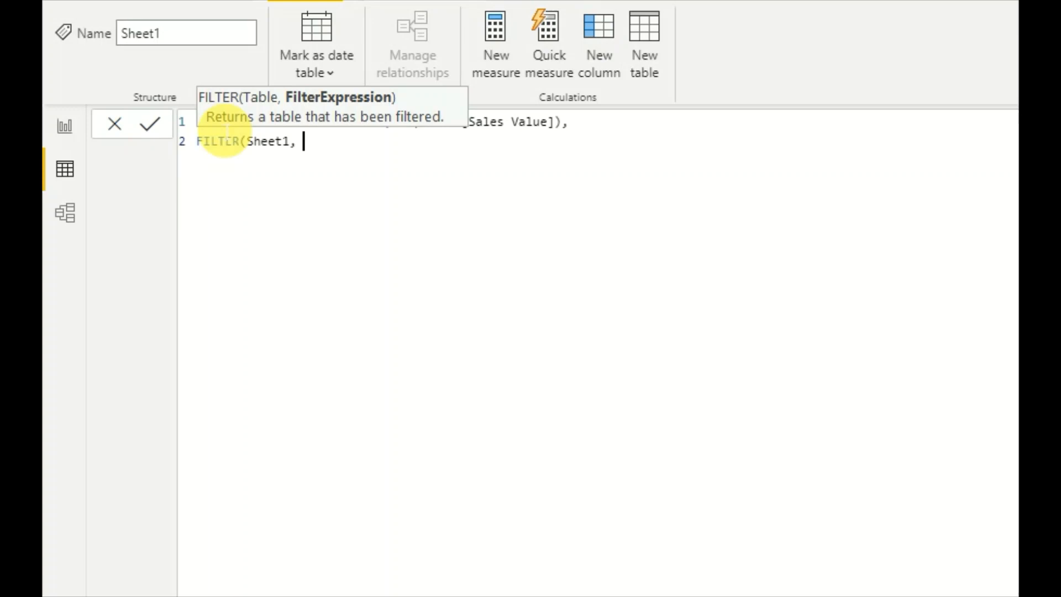
pyautogui.write('Sheet1[Sales Date].[Date')
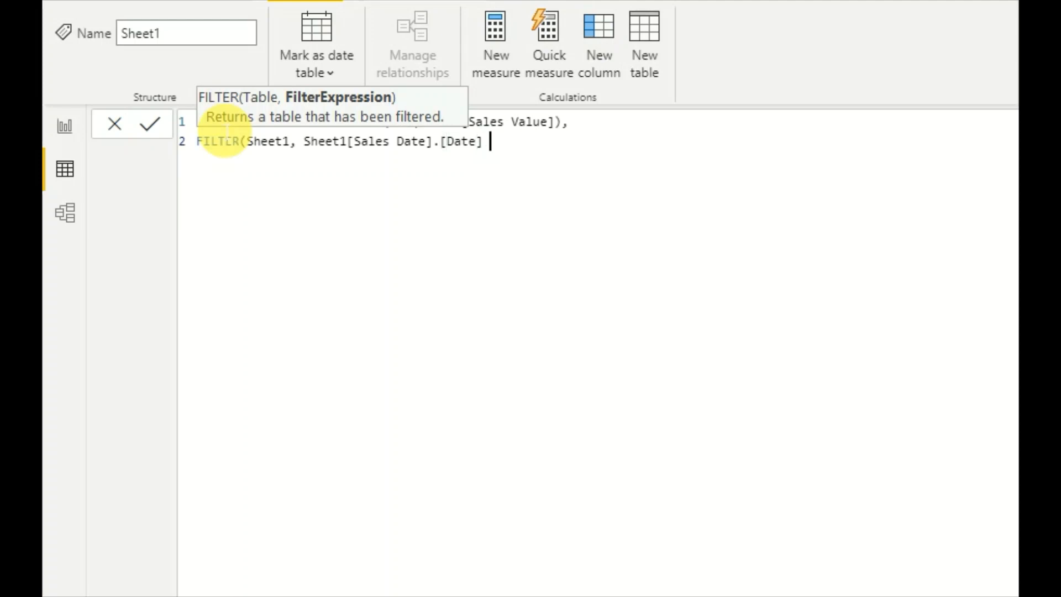
pyautogui.write('<')
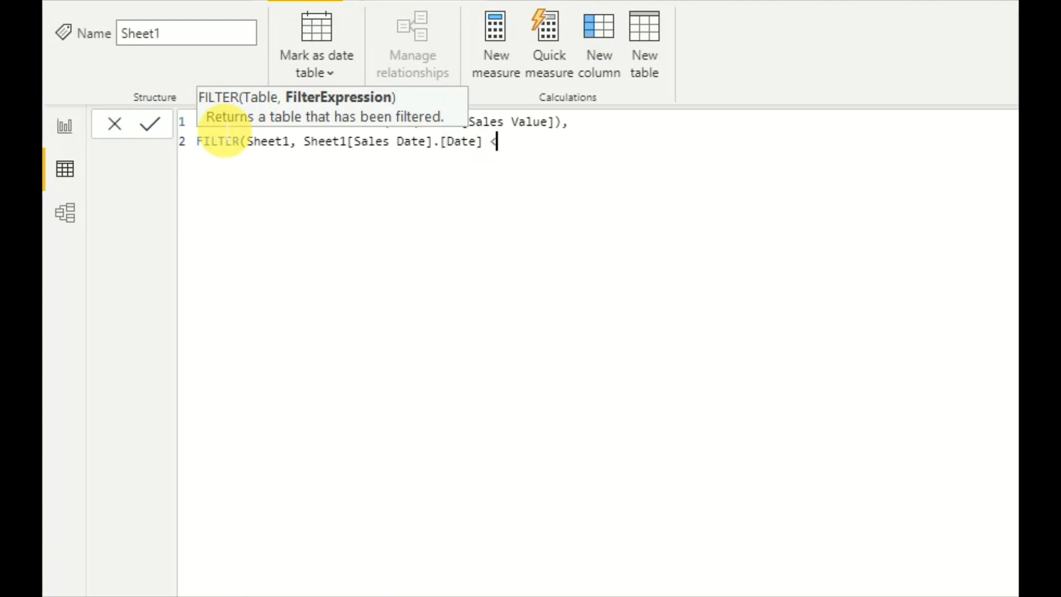
pyautogui.write('=')
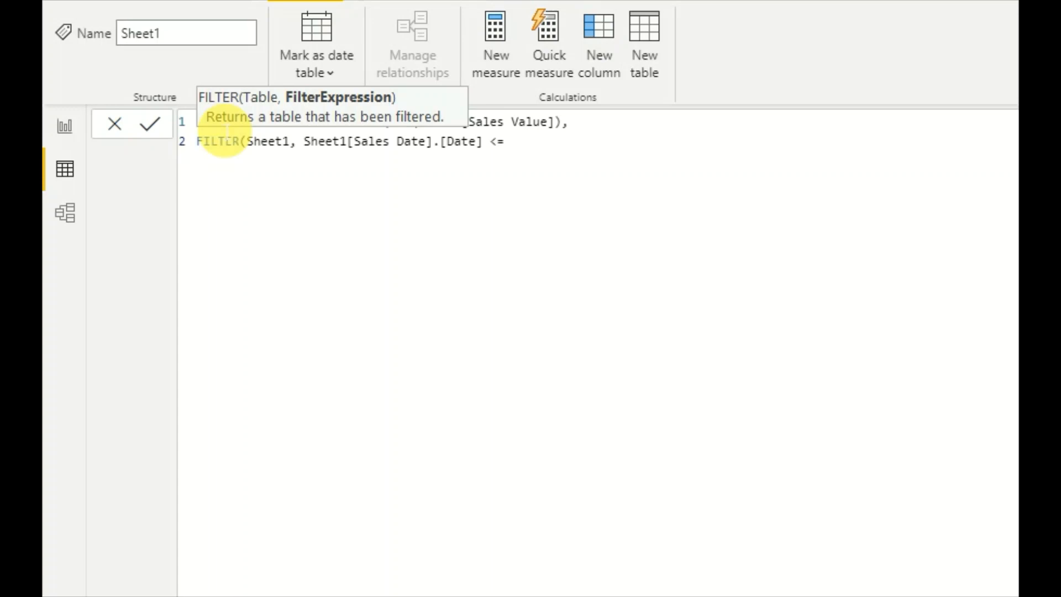
pyautogui.write('EARLIER(')
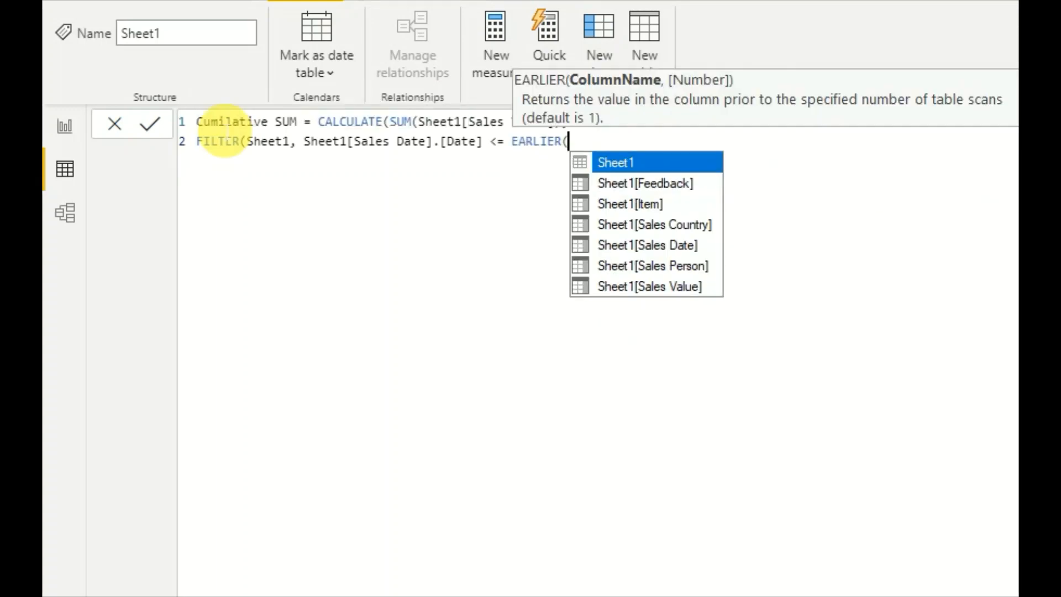
pyautogui.moveTo(646, 245)
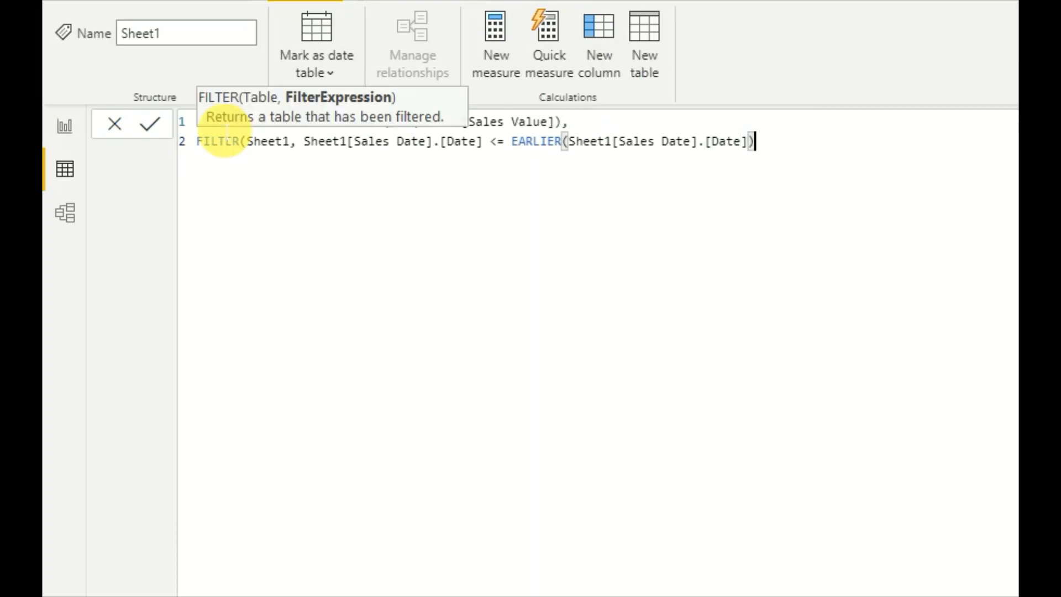
pyautogui.moveTo(267, 169)
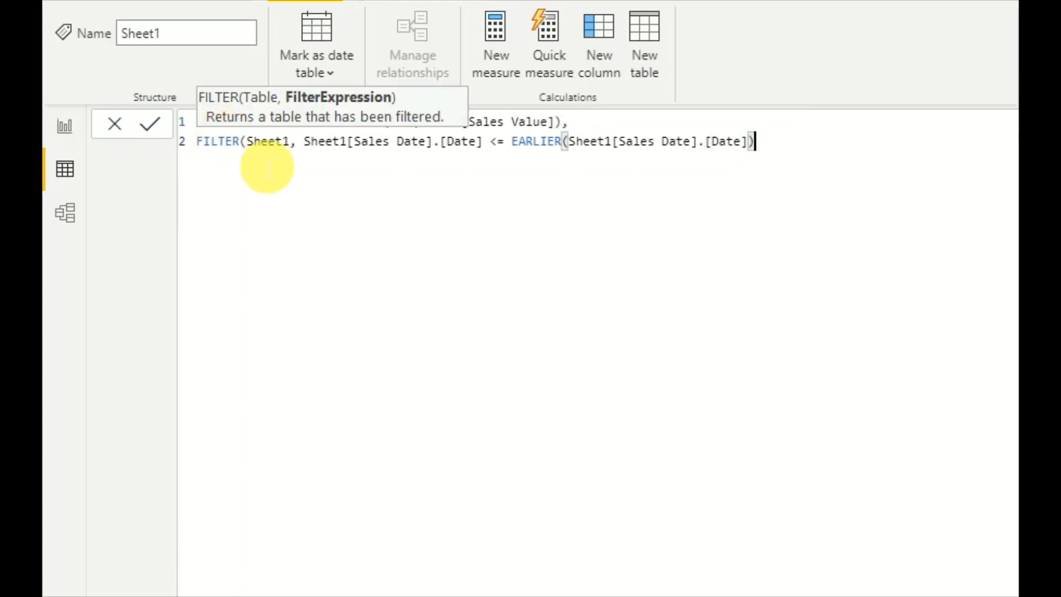
pyautogui.moveTo(312, 156)
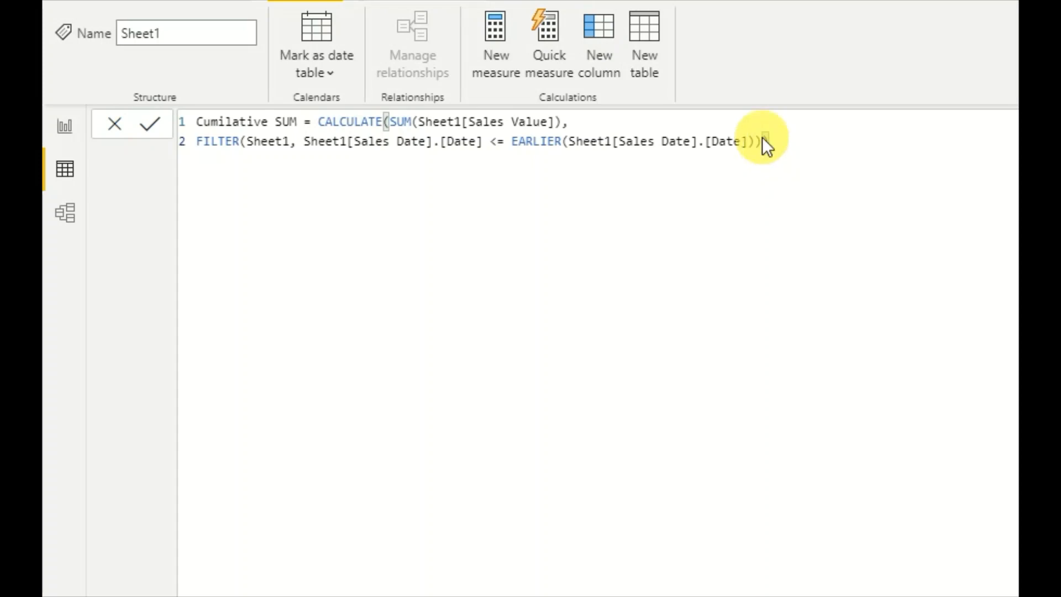
pyautogui.write(')')
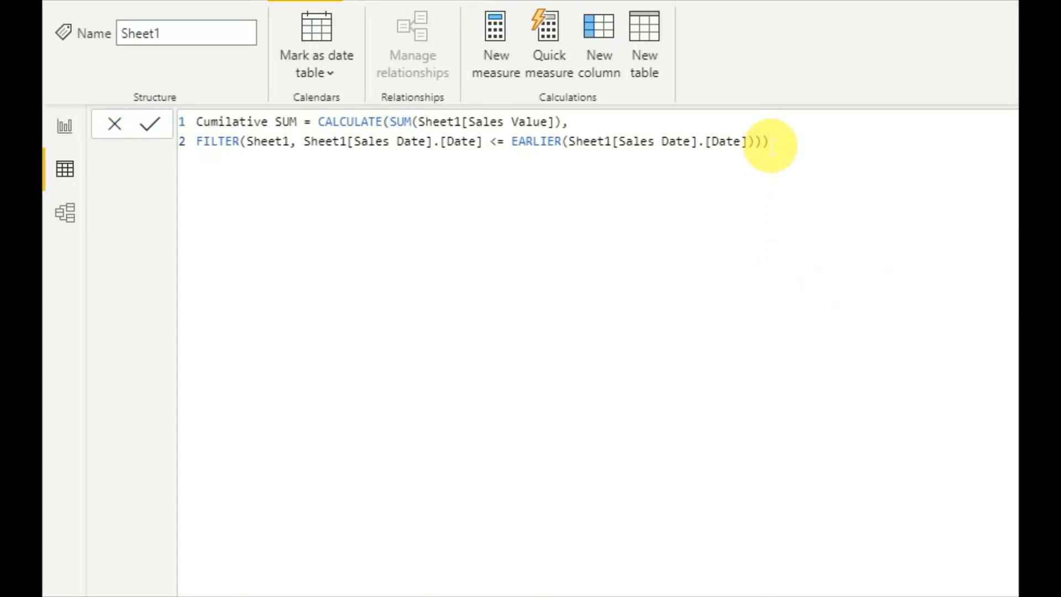
pyautogui.click(151, 123)
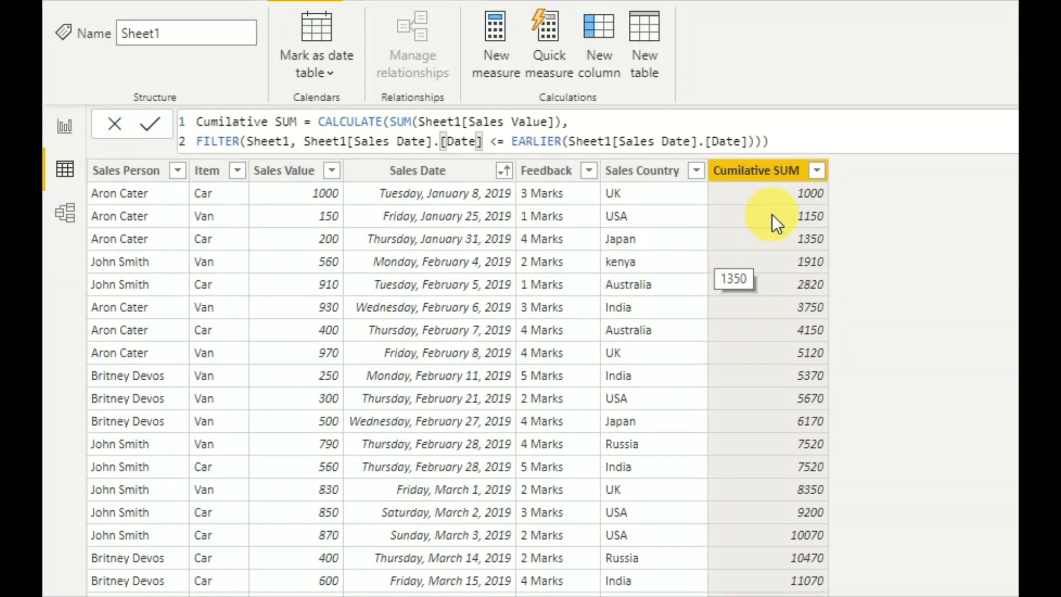
pyautogui.moveTo(788, 209)
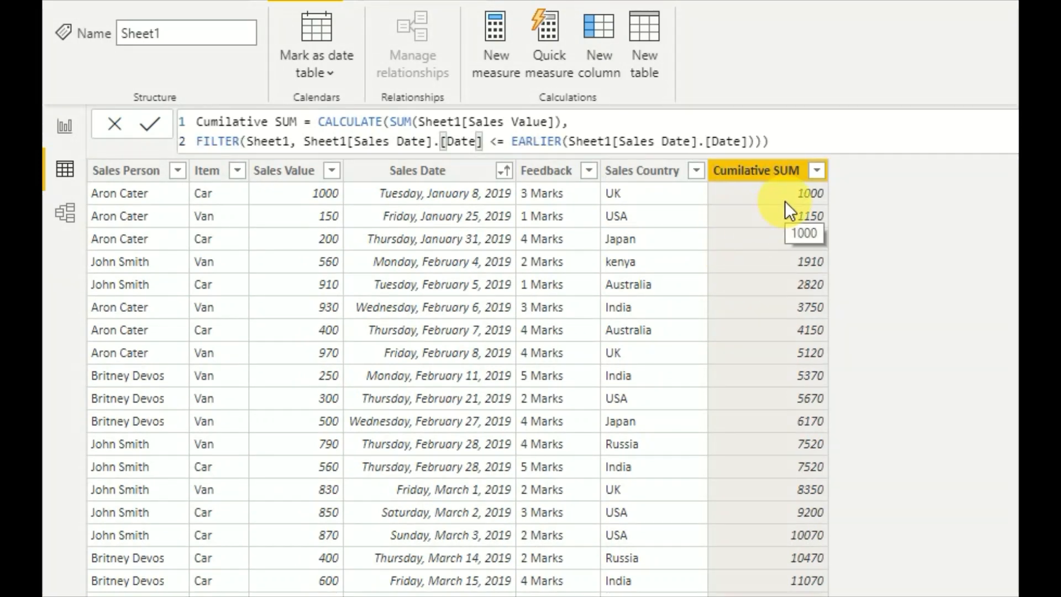
pyautogui.moveTo(321, 193)
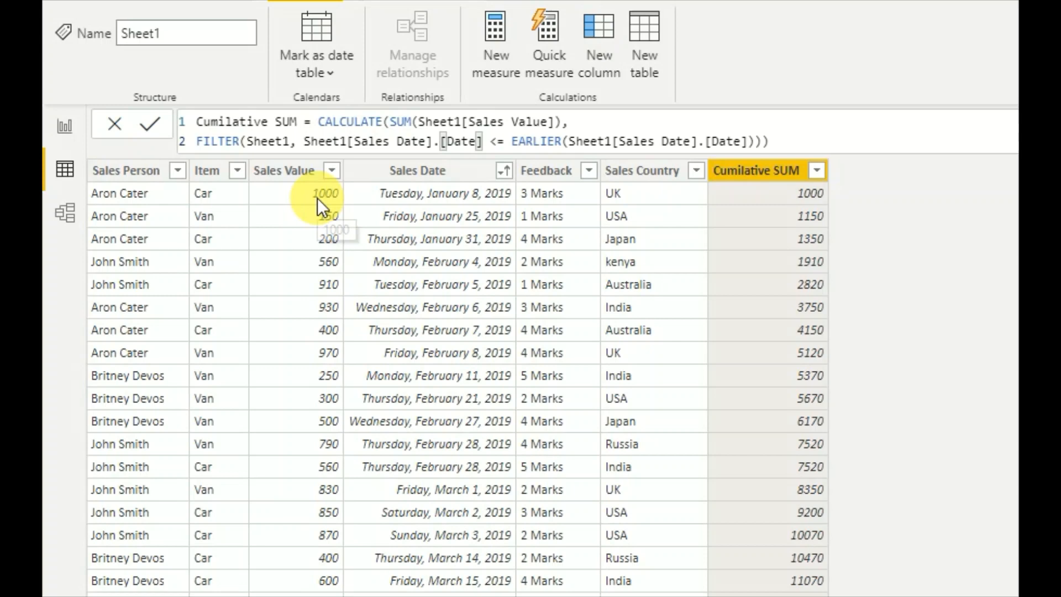
pyautogui.moveTo(326, 223)
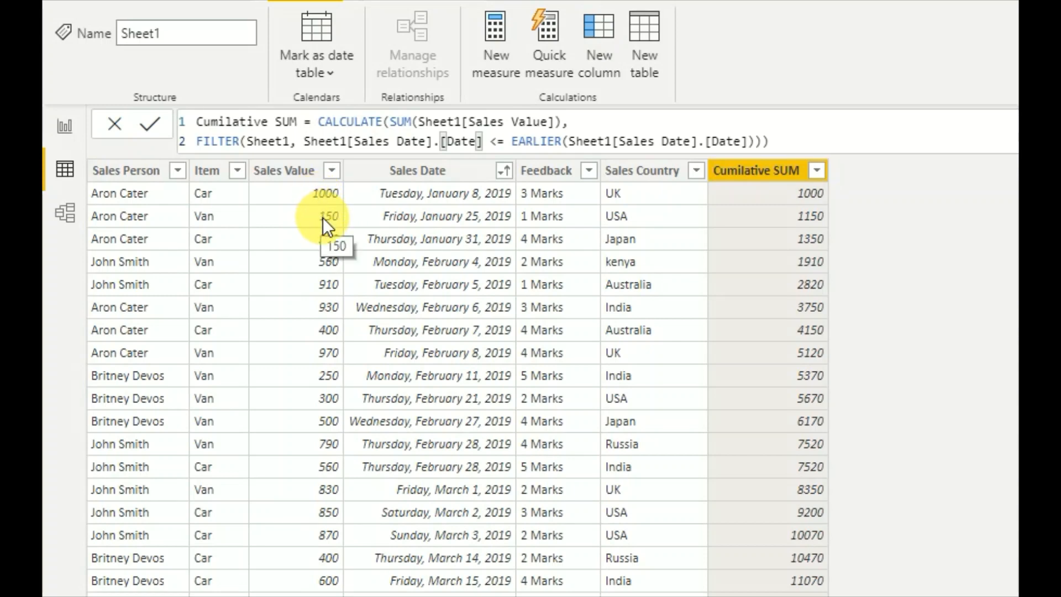
pyautogui.moveTo(819, 223)
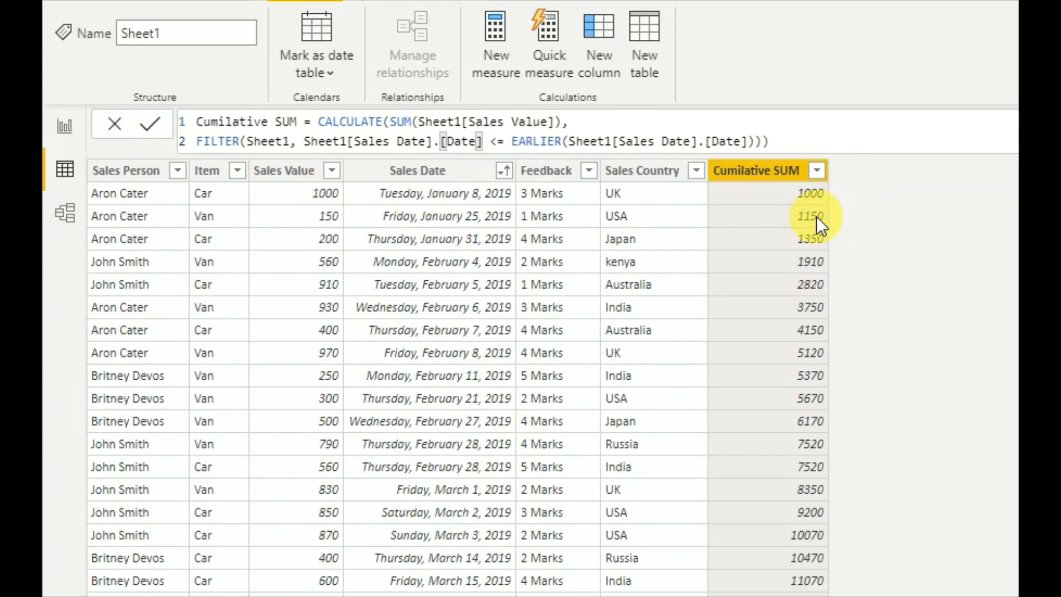
pyautogui.moveTo(819, 227)
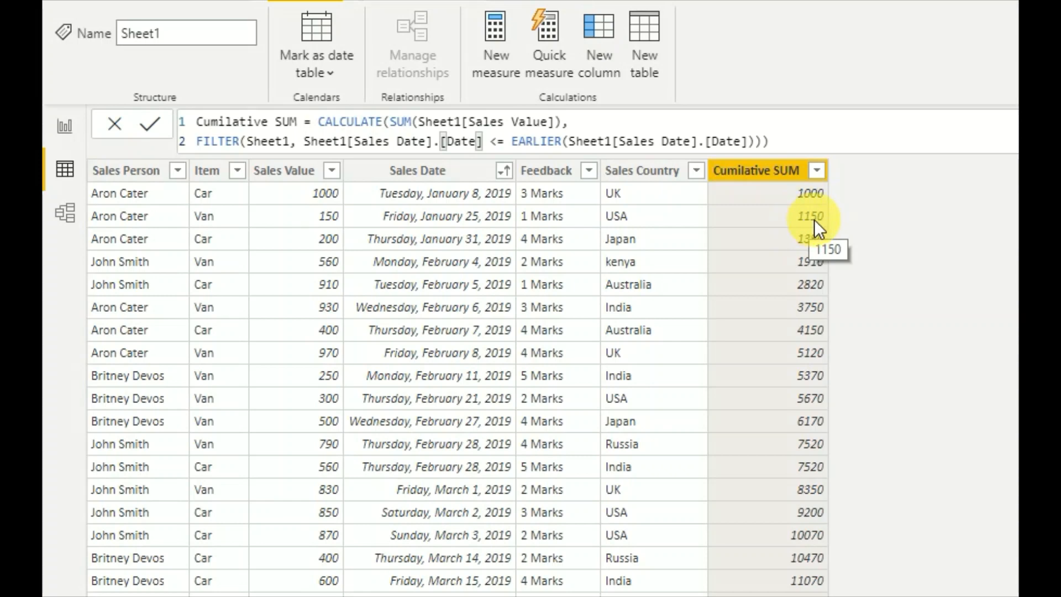
pyautogui.moveTo(484, 251)
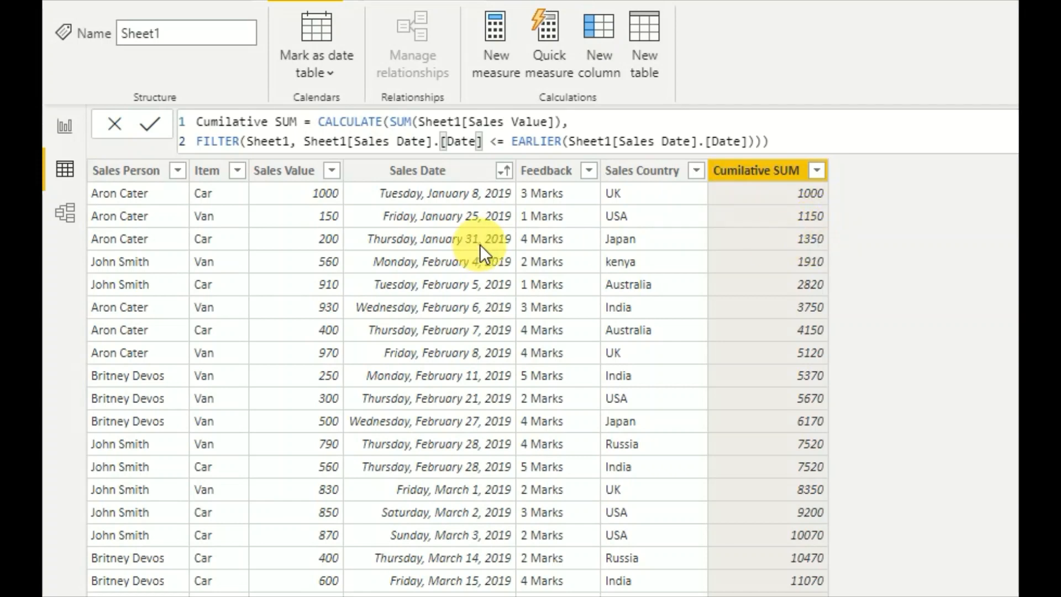
pyautogui.moveTo(481, 219)
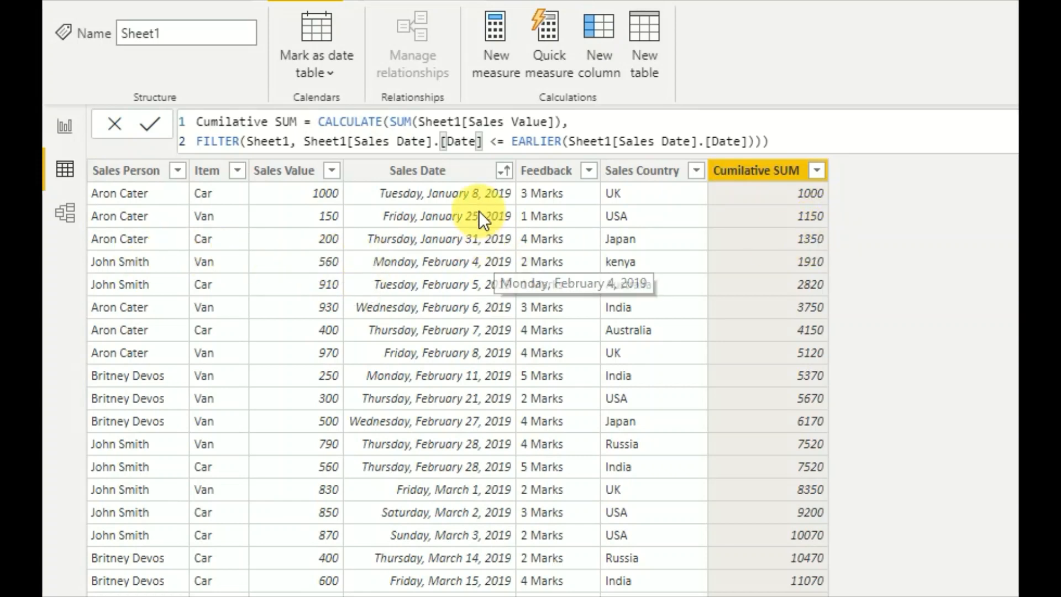
pyautogui.moveTo(785, 312)
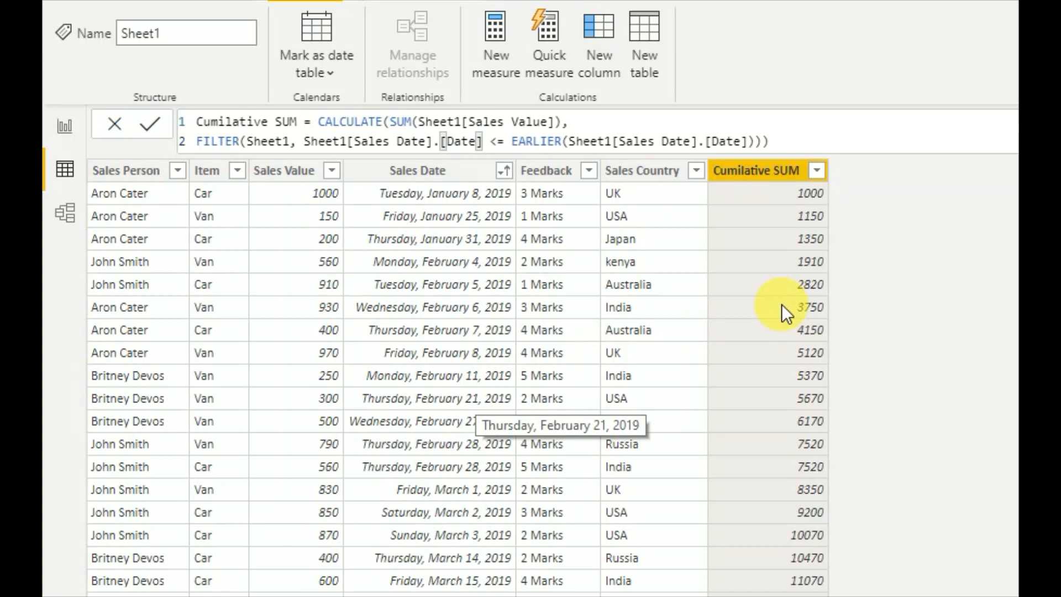
pyautogui.moveTo(810, 393)
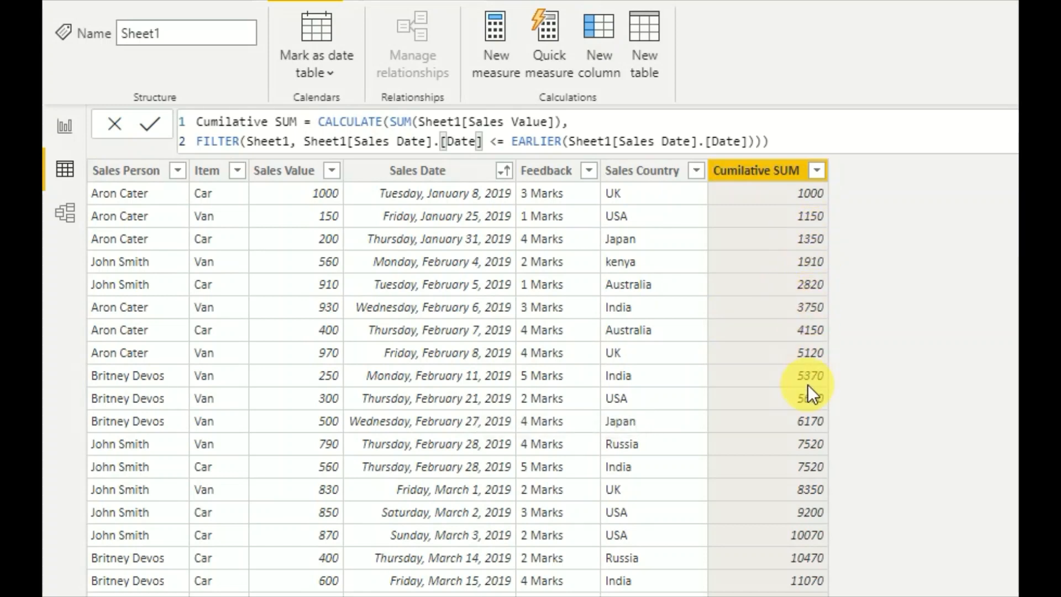
pyautogui.moveTo(810, 430)
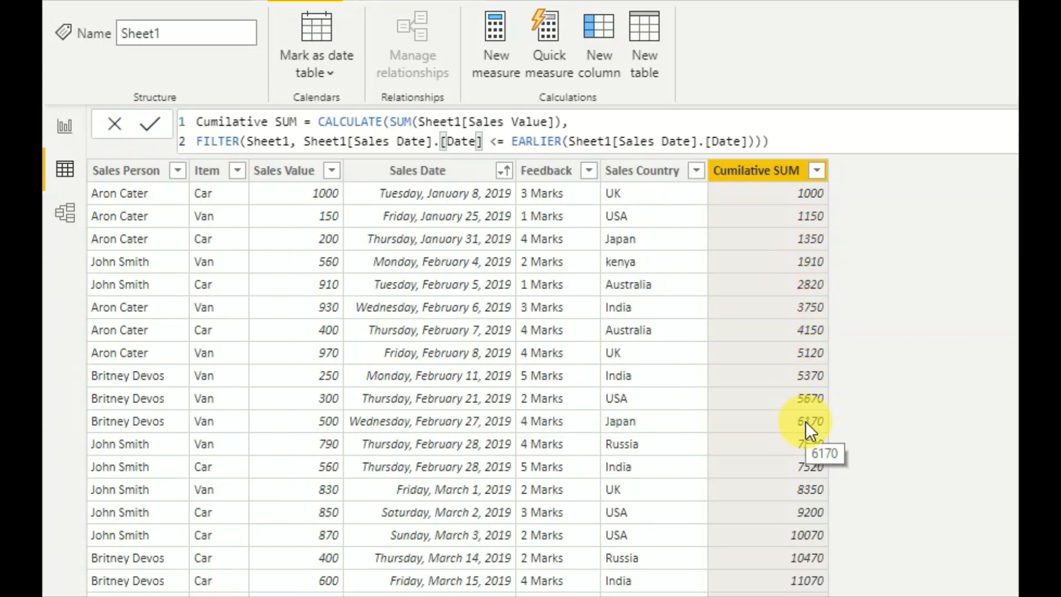